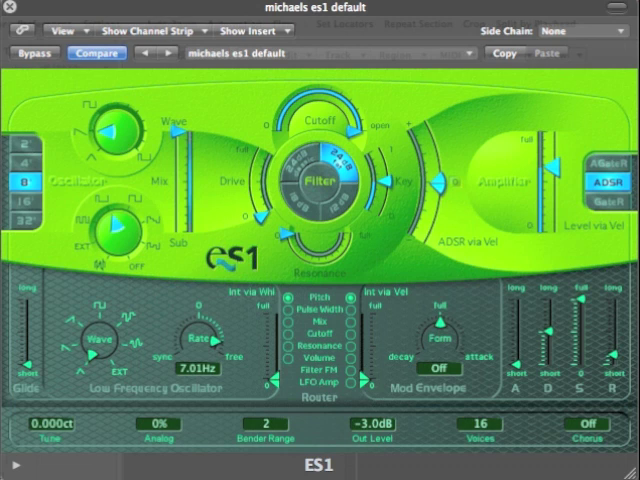
pyautogui.moveTo(78, 167)
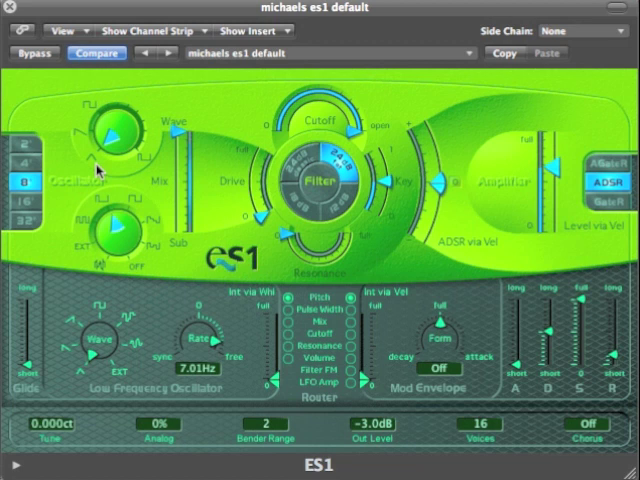
pyautogui.moveTo(120, 100)
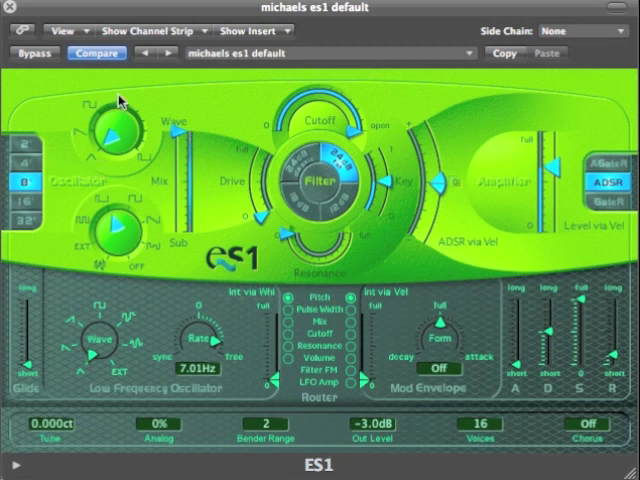